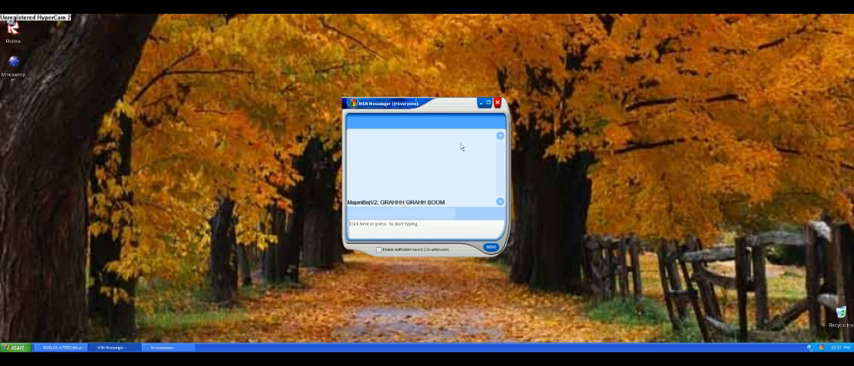
- Leave the MSN Messenger chat and switch to the ROBLOX site in Internet Explorer
click(497, 103)
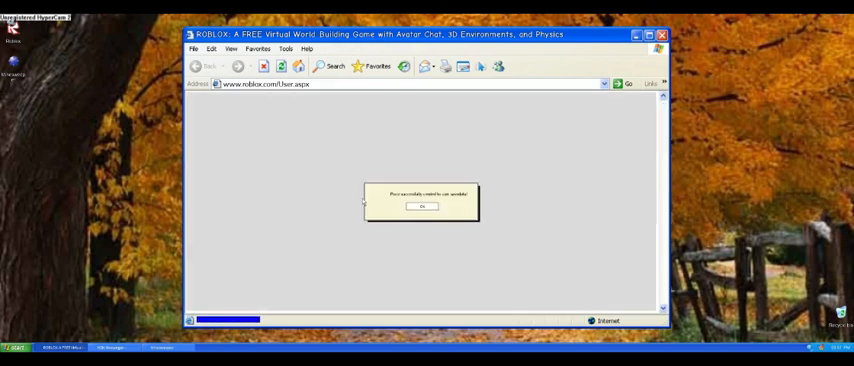
- Dismiss the profile page notice and go to the Games page of popular places
click(421, 206)
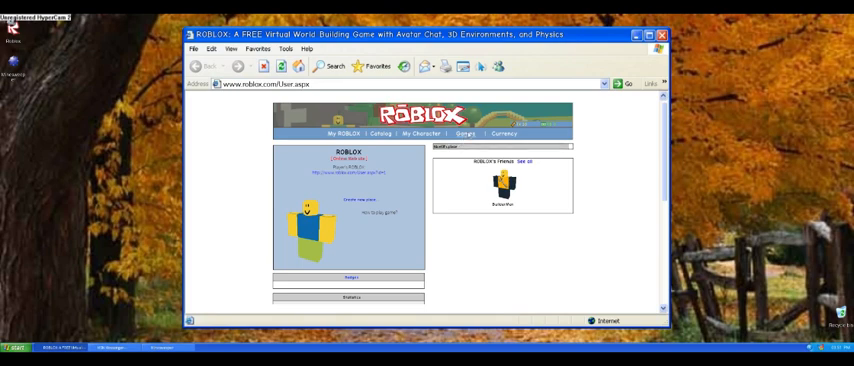
click(465, 133)
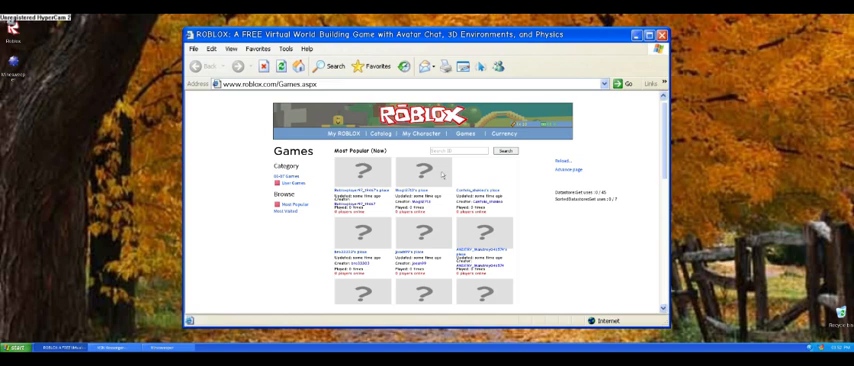
scroll(down, 3)
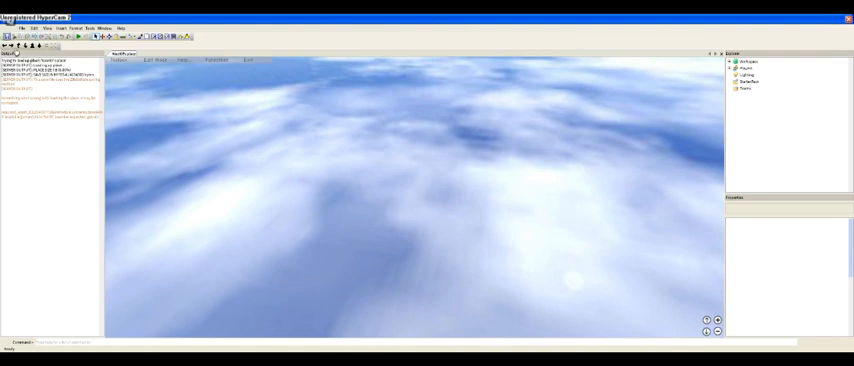
mouse_move(417, 99)
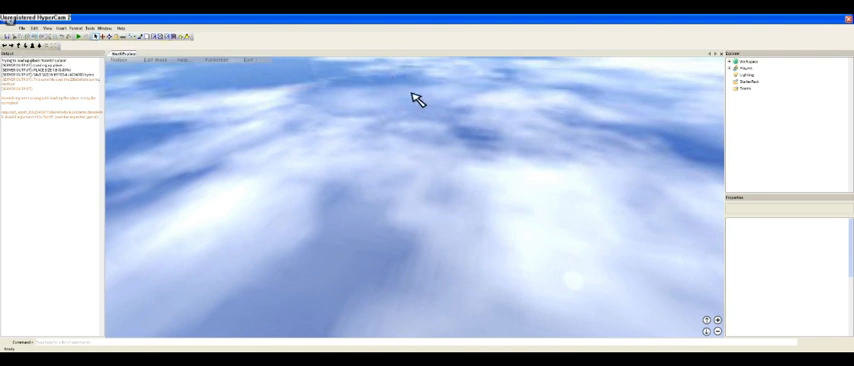
- Attempt to insert a 'part' object into Workspace, then dismiss the misspelling error
right_click(748, 61)
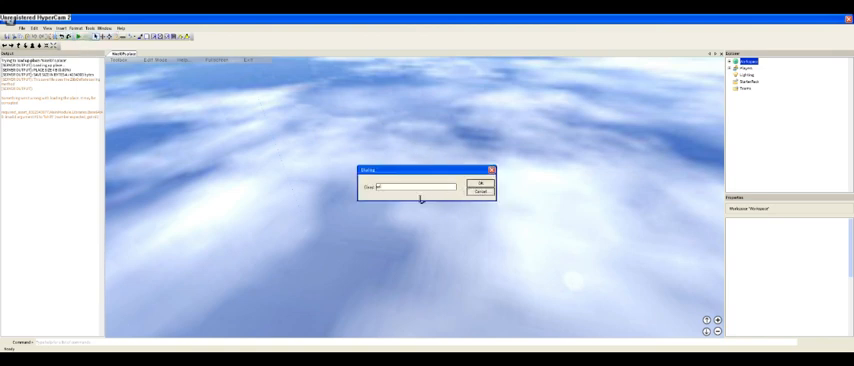
click(481, 182)
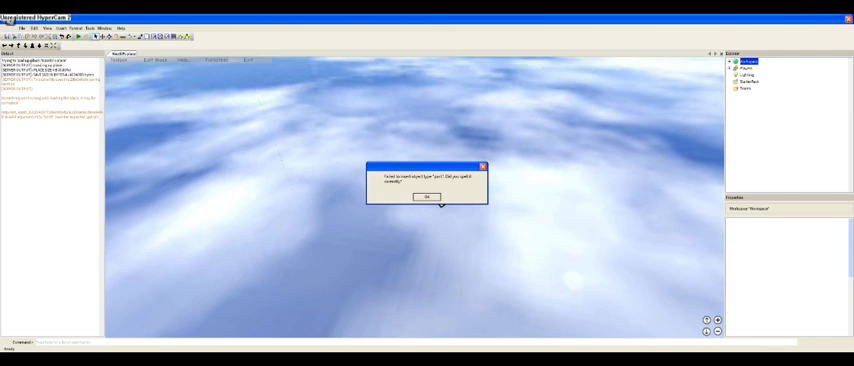
mouse_move(423, 207)
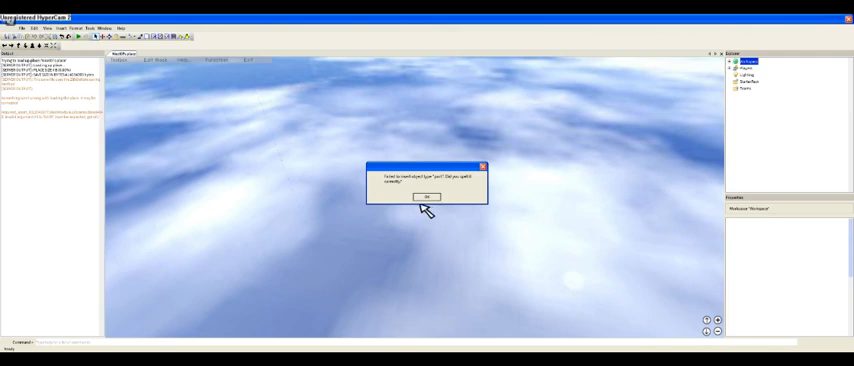
click(426, 196)
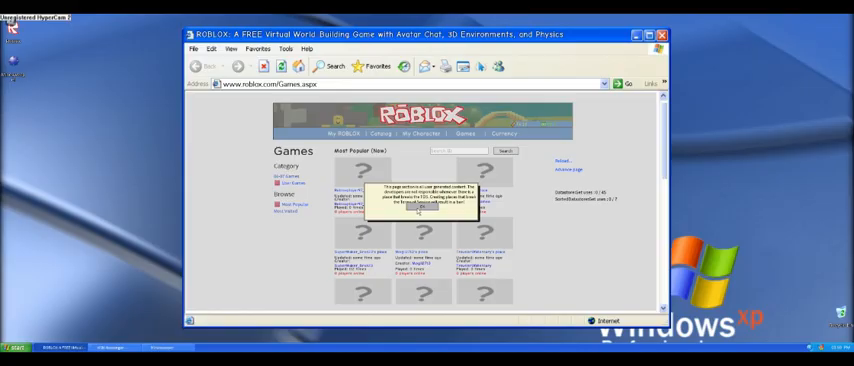
- Accept the content disclaimer, close the server wait, and return to Games from home
click(421, 209)
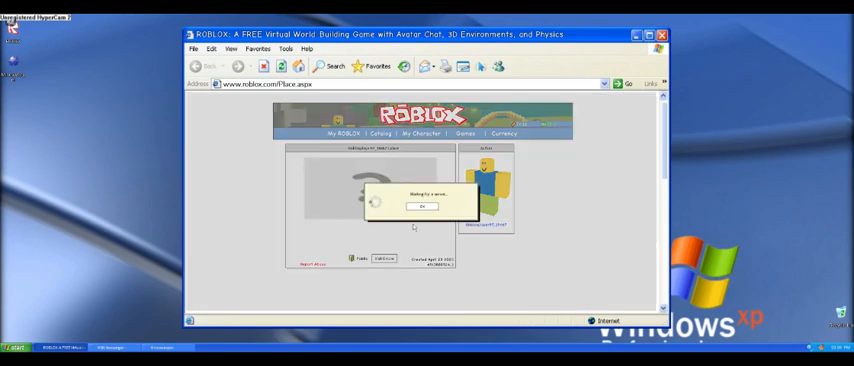
click(421, 207)
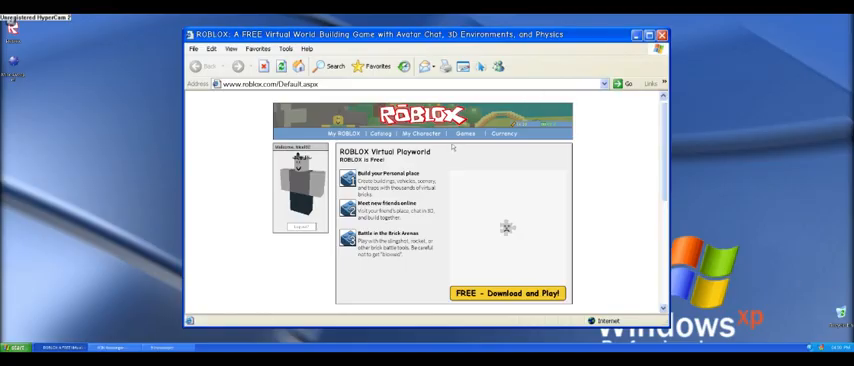
click(464, 133)
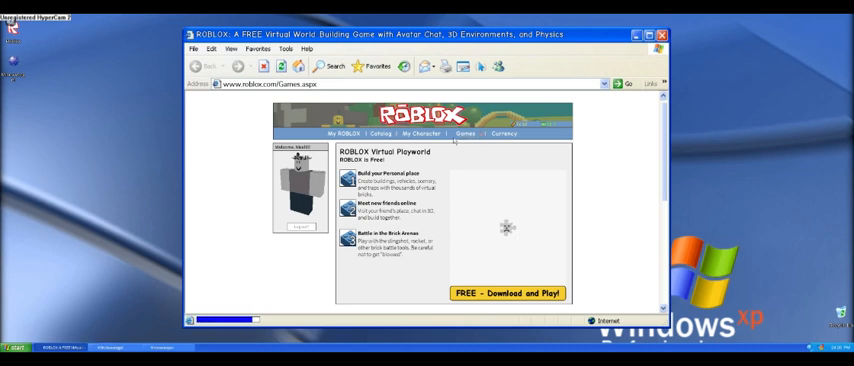
click(464, 133)
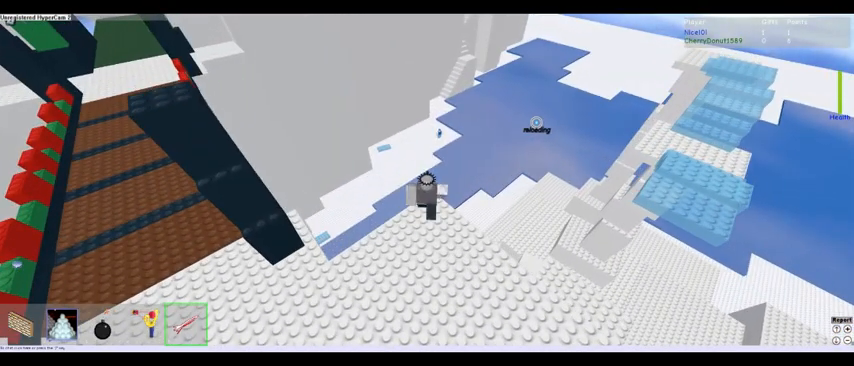
mouse_move(427, 183)
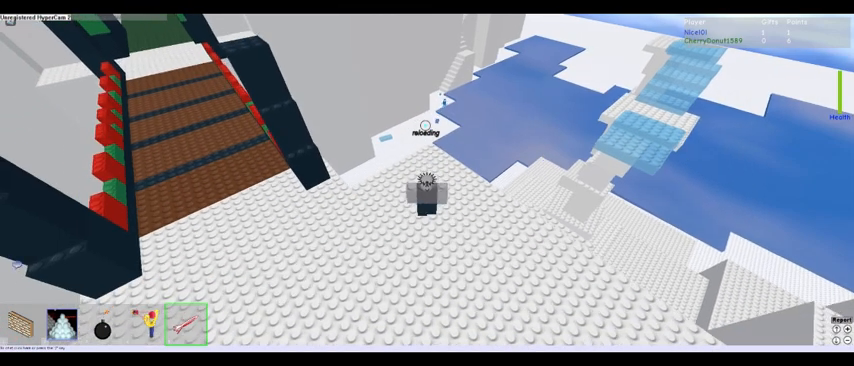
mouse_move(427, 200)
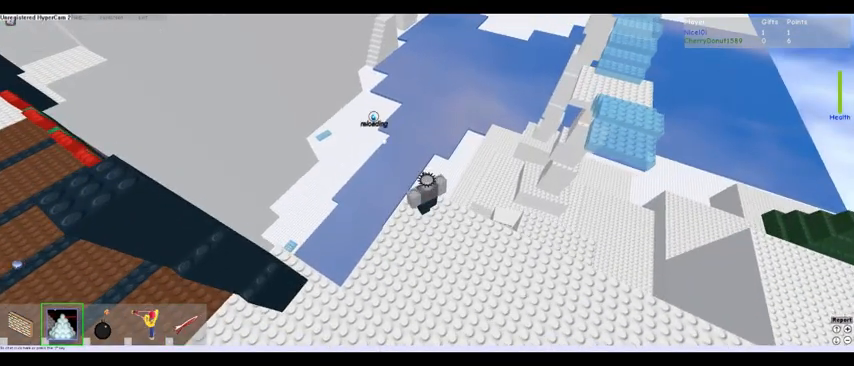
- Throw a snowball at the snowy map with the equipped snowball tool
click(143, 324)
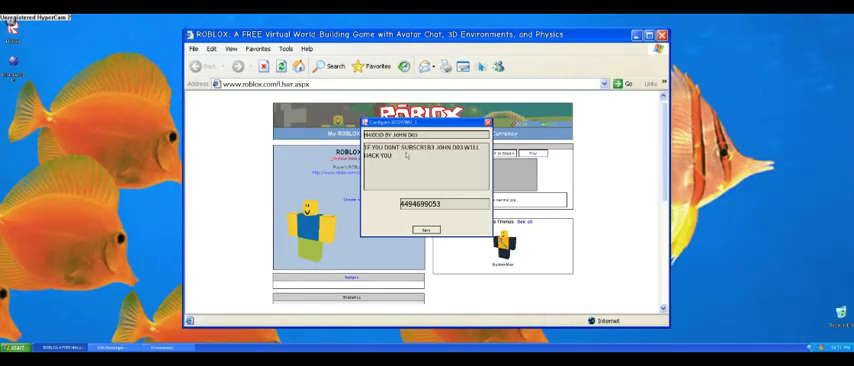
- Dismiss the Configure popup with the prank hacked warning on the User page
click(487, 121)
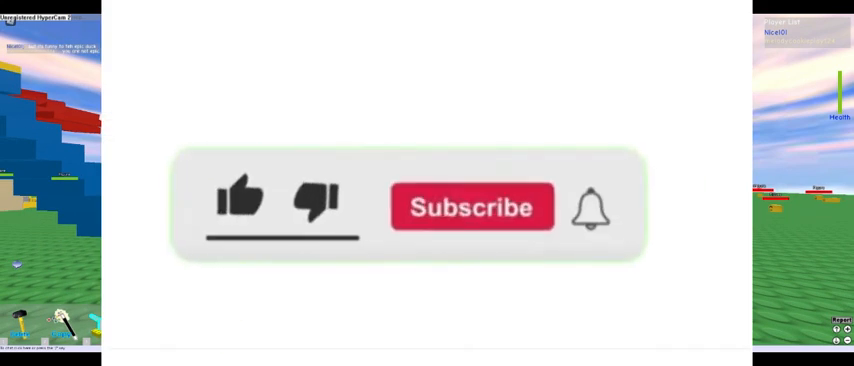
click(471, 207)
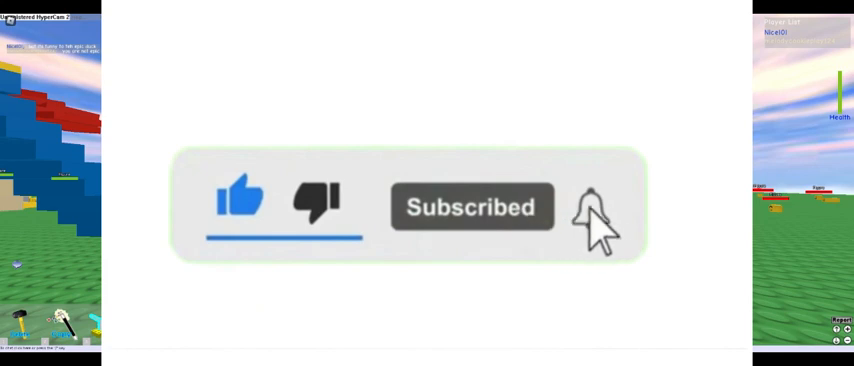